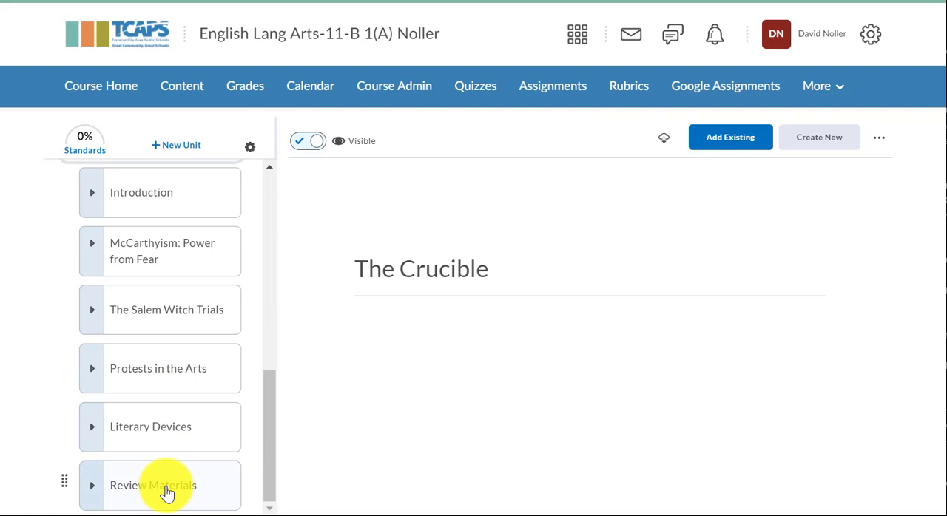
# Open the Review Materials unit and bring up the Add Existing content choices
pyautogui.click(154, 485)
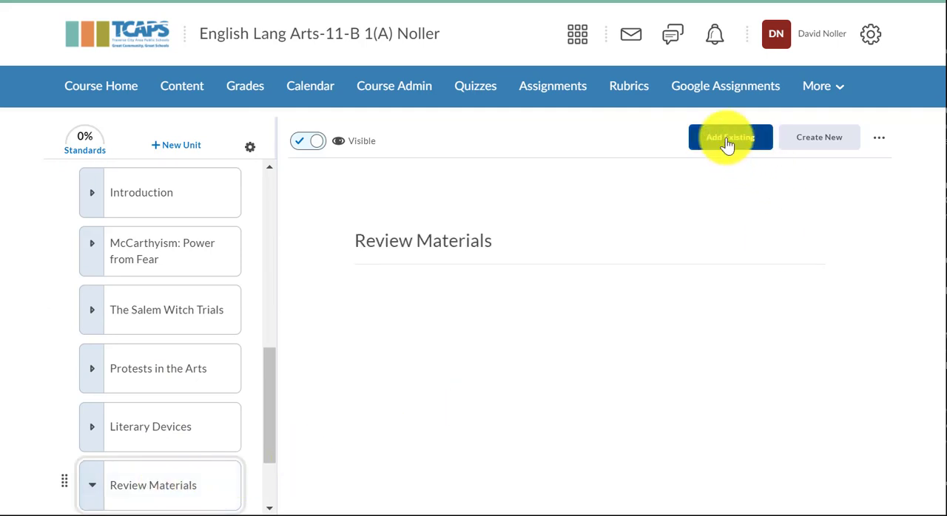
pyautogui.moveTo(729, 138)
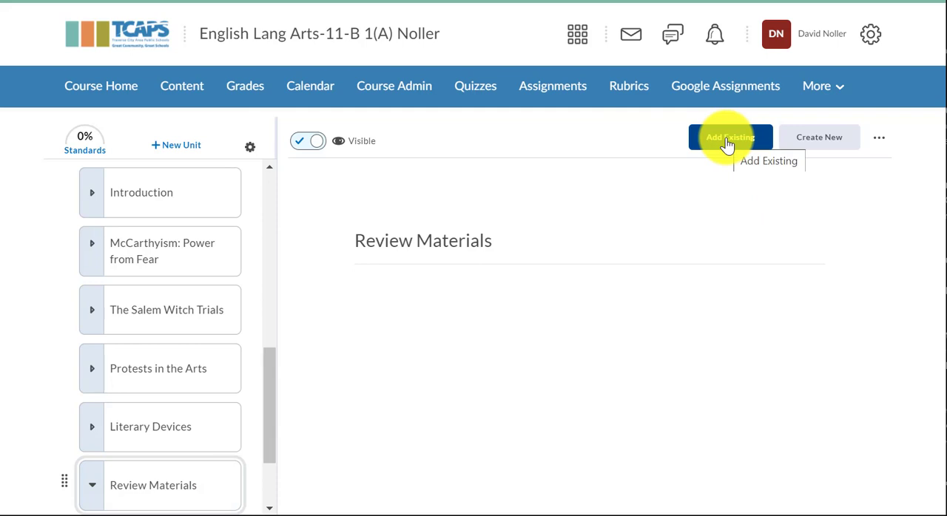
pyautogui.click(731, 138)
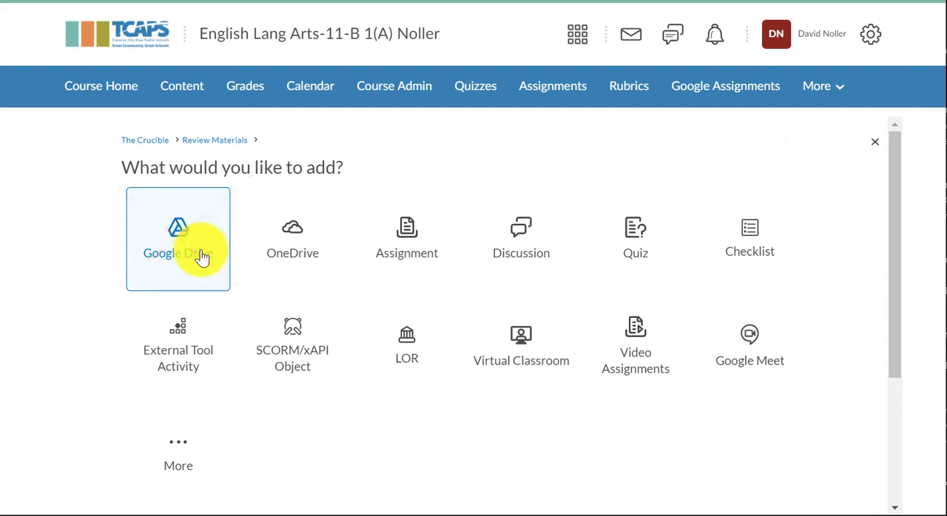
pyautogui.moveTo(178, 447)
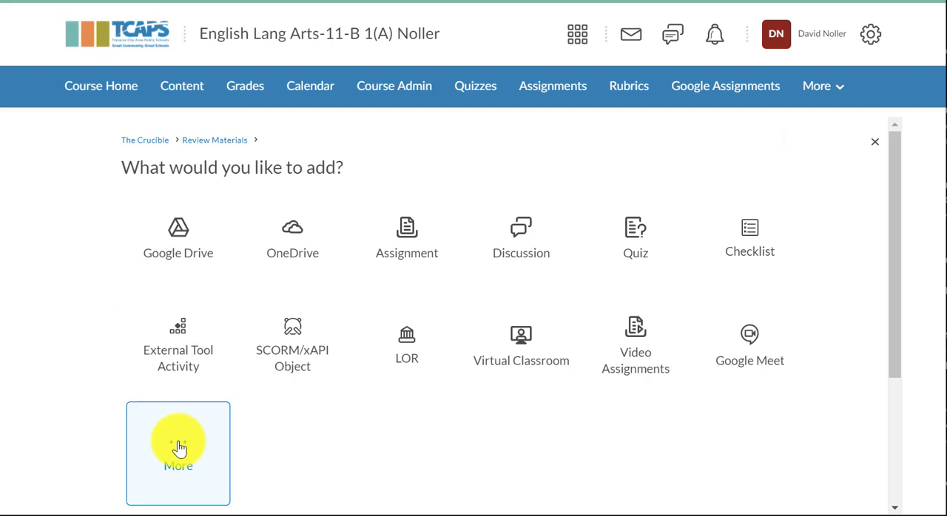
# Choose Google Assignment under More third-party content and continue with the signed-in Google account
pyautogui.click(177, 452)
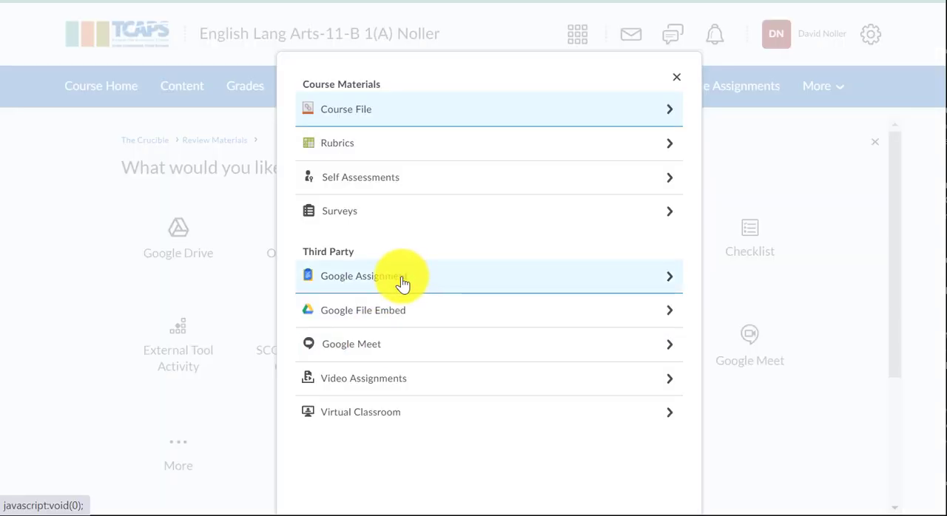
pyautogui.moveTo(343, 278)
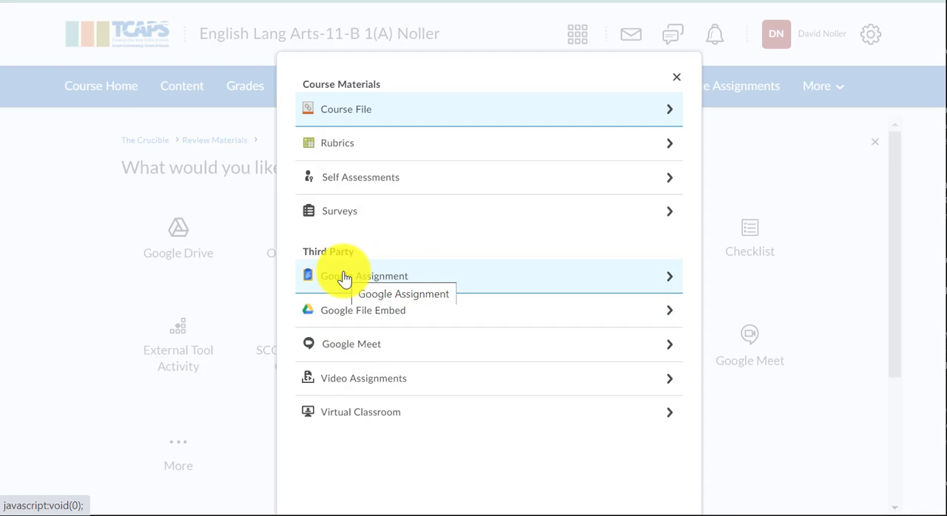
pyautogui.click(364, 276)
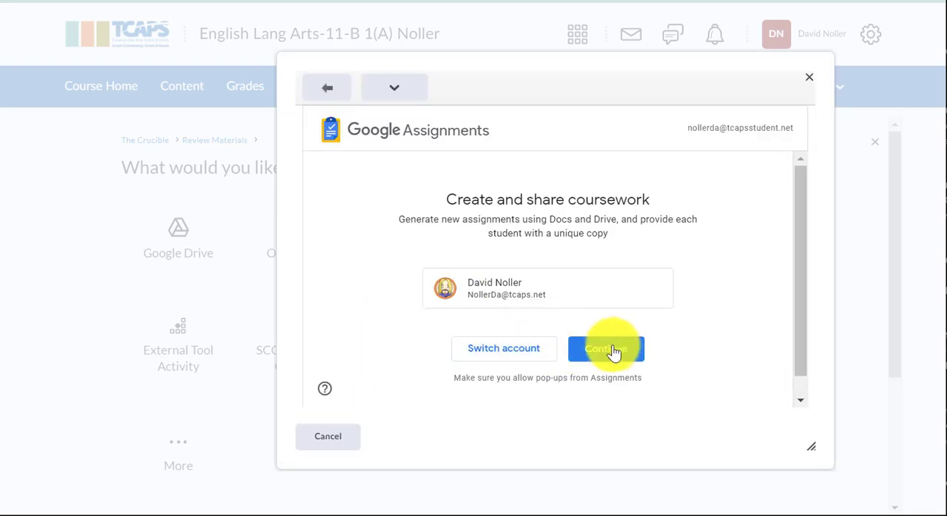
pyautogui.click(605, 349)
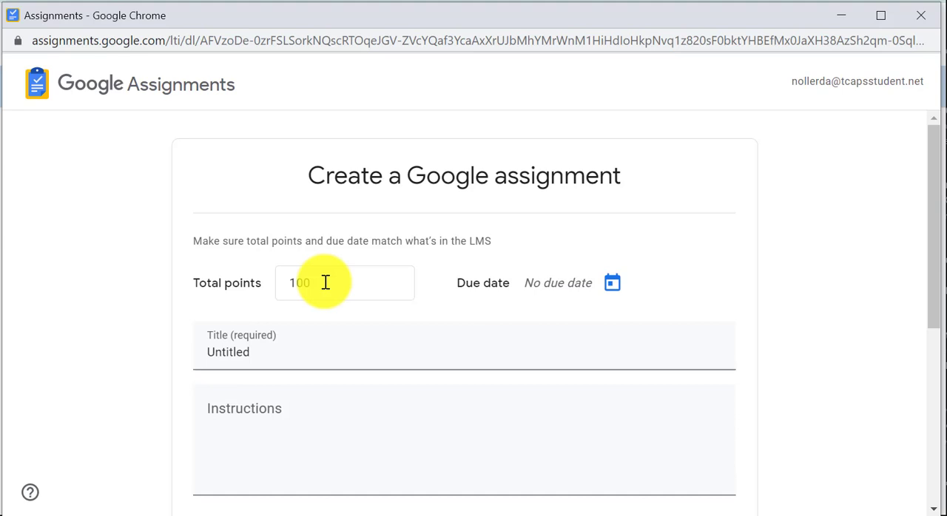
# Title the assignment 'Character Review' and reuse an existing 2-criteria, 15-point rubric
pyautogui.write('Character Review')
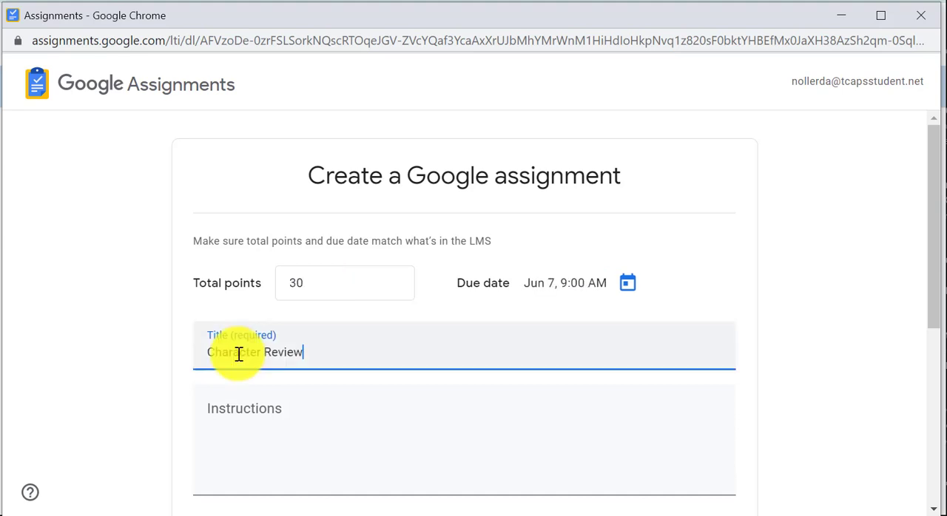
pyautogui.scroll(-3)
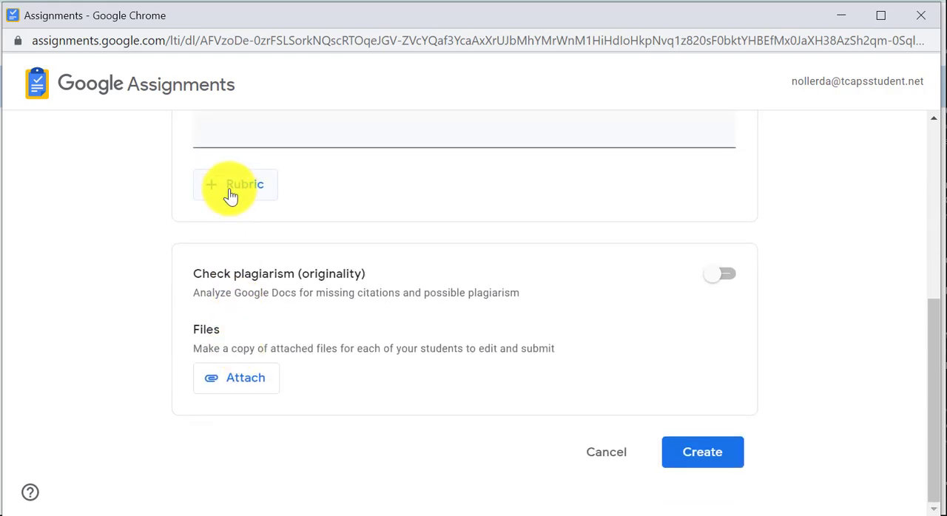
pyautogui.click(235, 183)
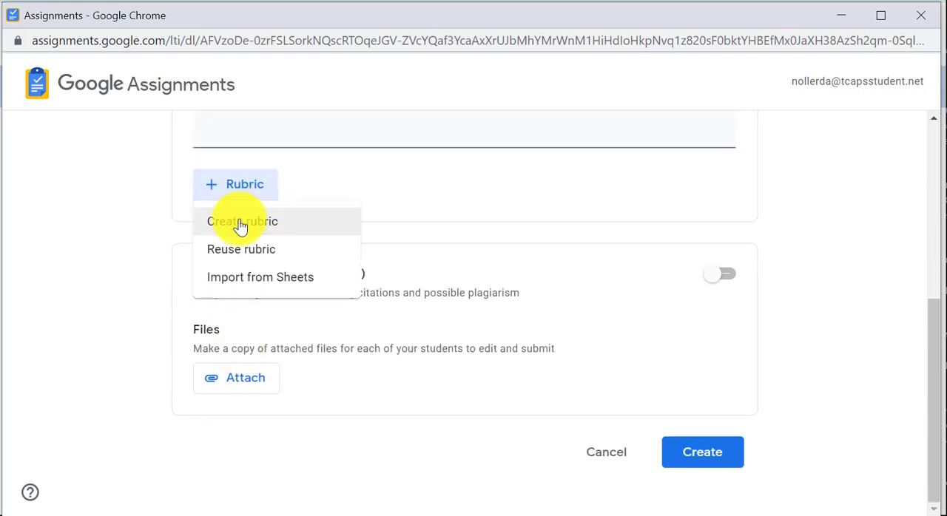
pyautogui.moveTo(249, 248)
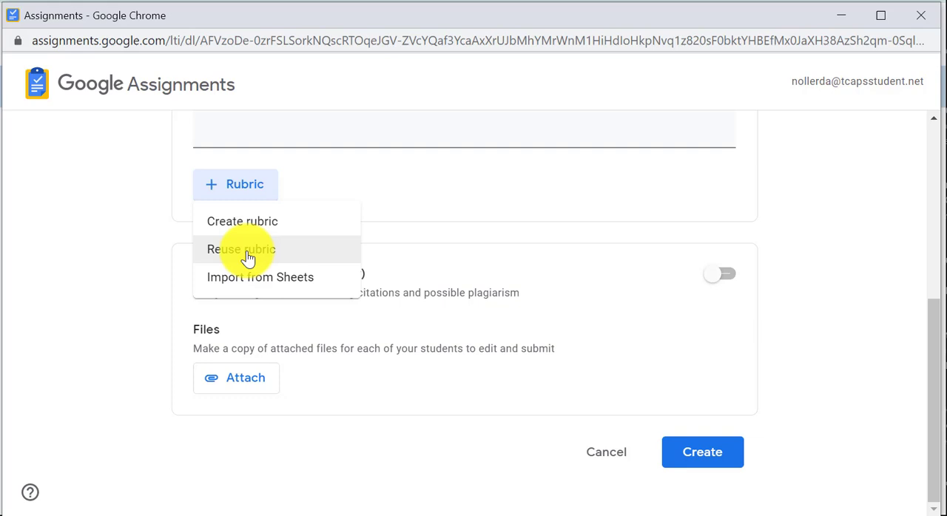
pyautogui.click(242, 249)
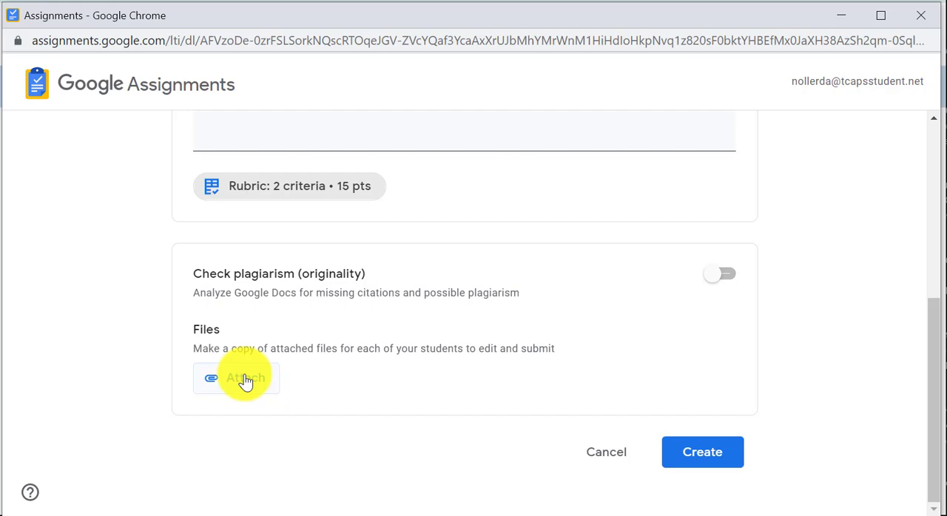
# Attach 'Review Questions for The Crucible' as a per-student copy and switch on plagiarism checking
pyautogui.click(246, 379)
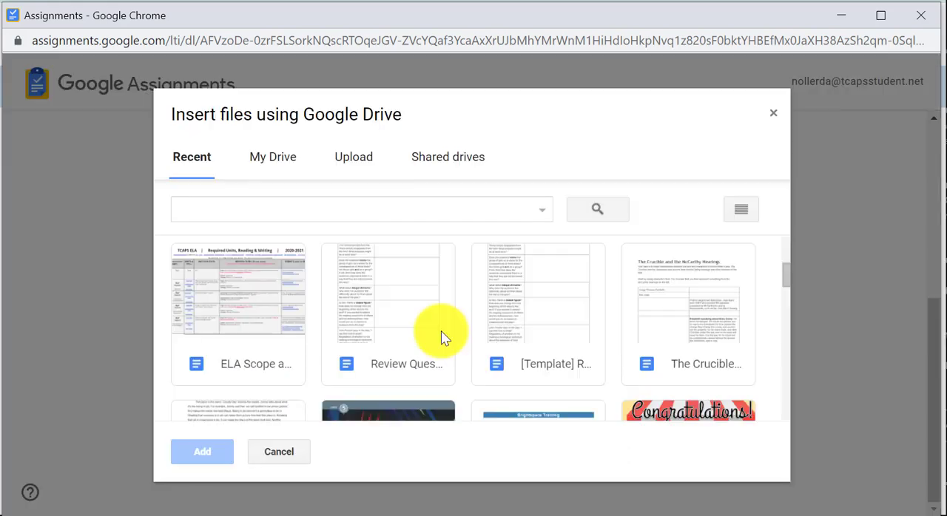
pyautogui.moveTo(392, 307)
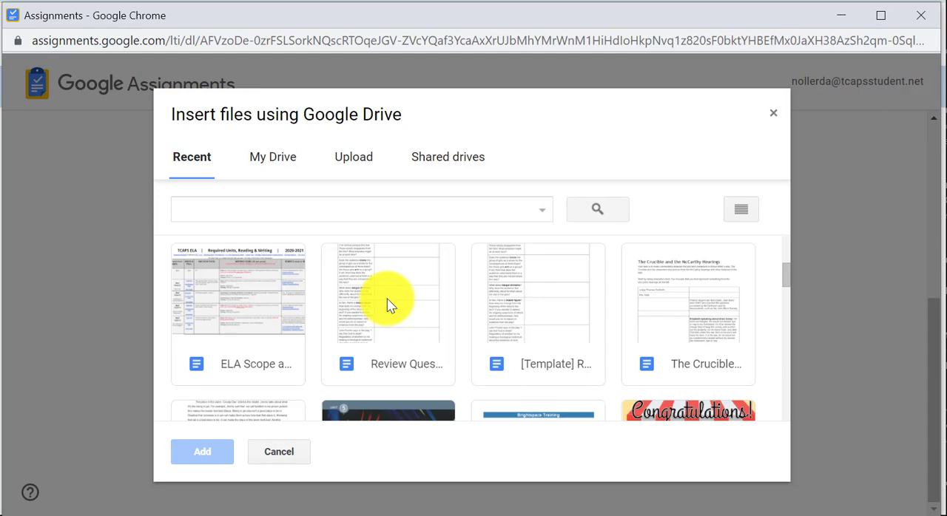
pyautogui.click(387, 289)
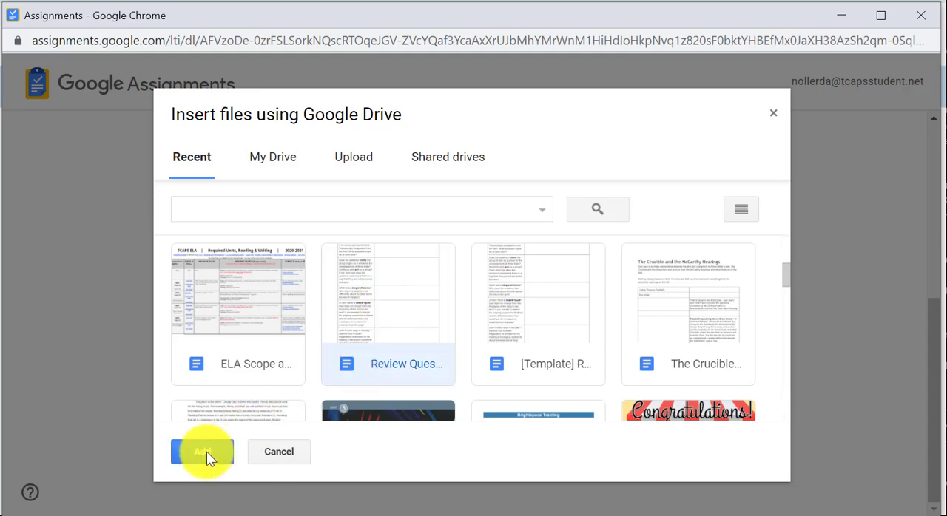
pyautogui.click(203, 453)
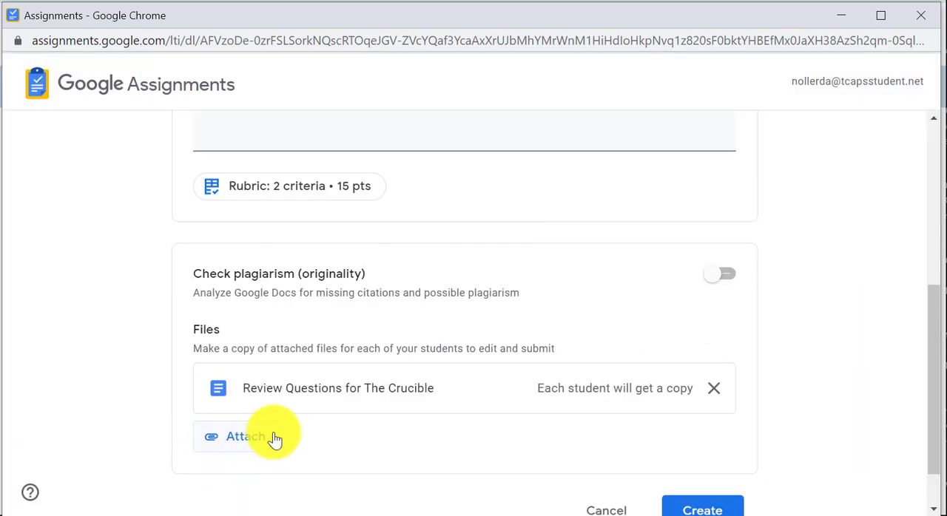
pyautogui.moveTo(636, 388)
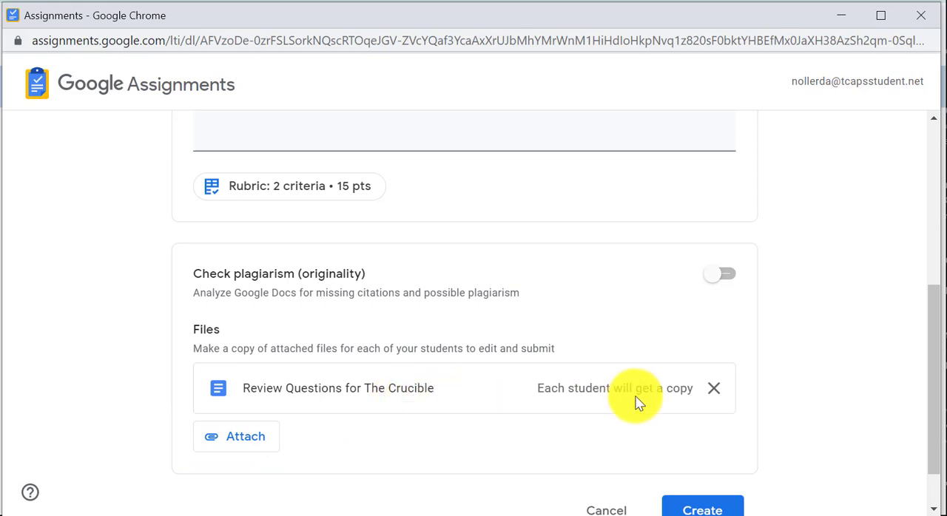
pyautogui.moveTo(669, 329)
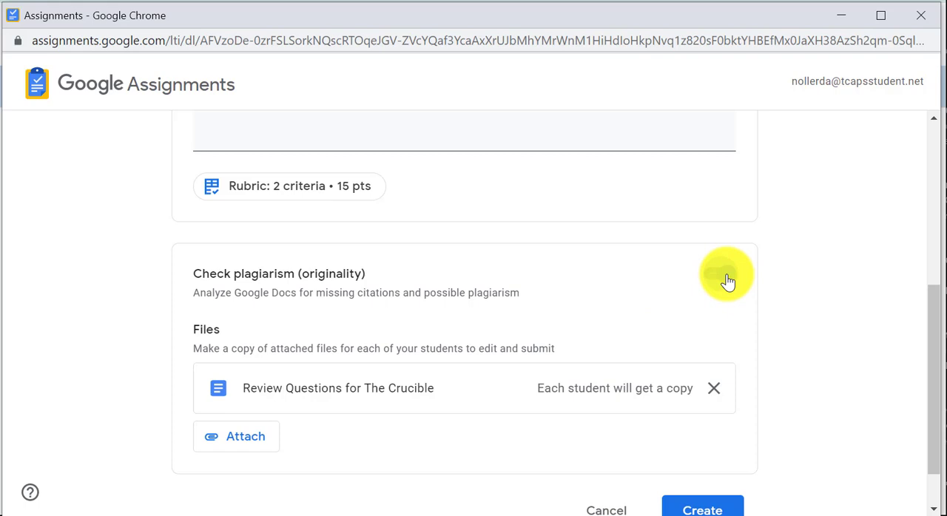
pyautogui.click(719, 275)
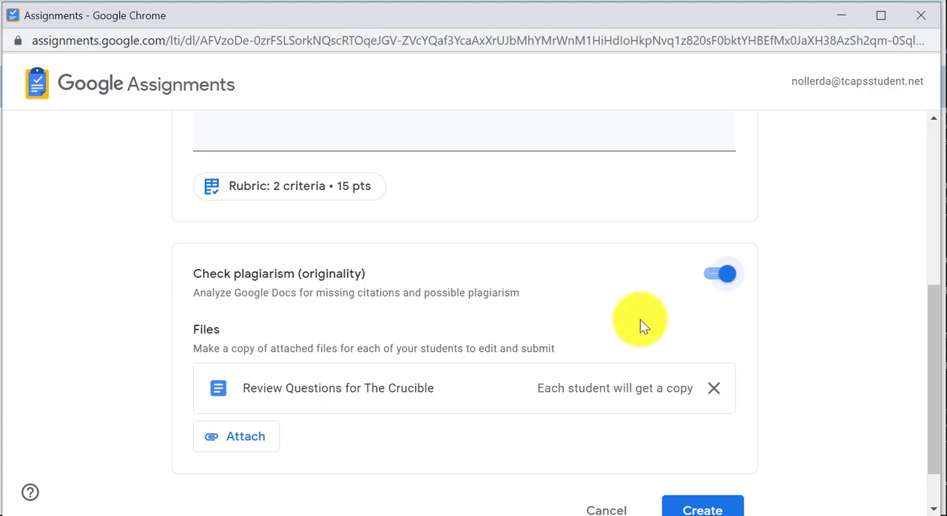
# Create the assignment and open the new Character Review item under Review Materials
pyautogui.click(701, 508)
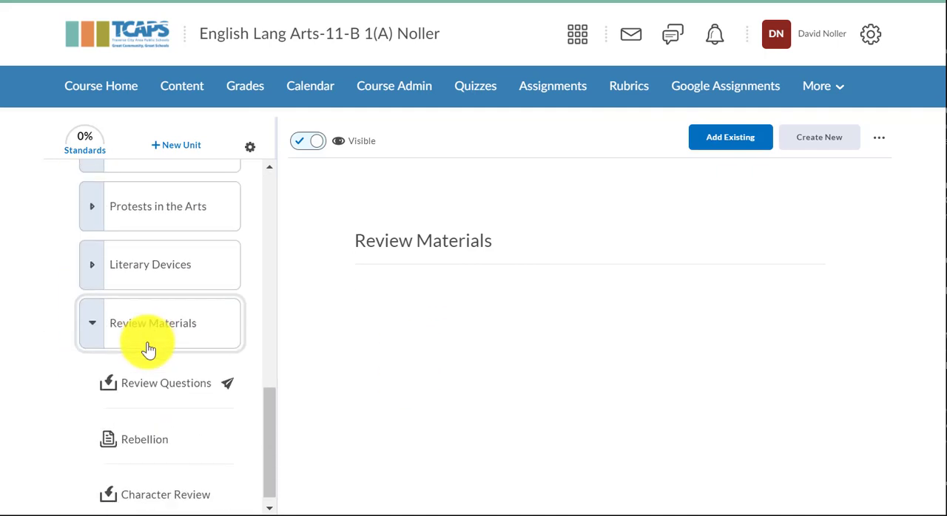
pyautogui.click(166, 483)
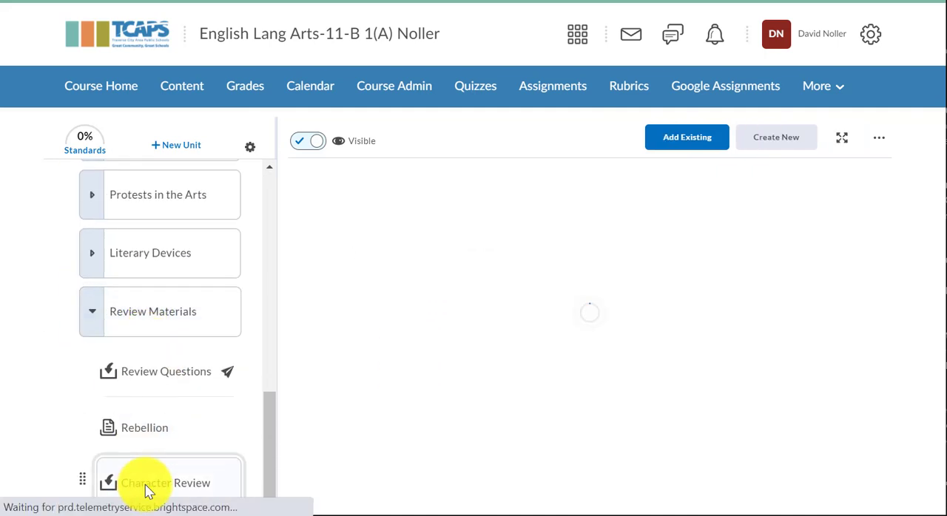
pyautogui.click(155, 482)
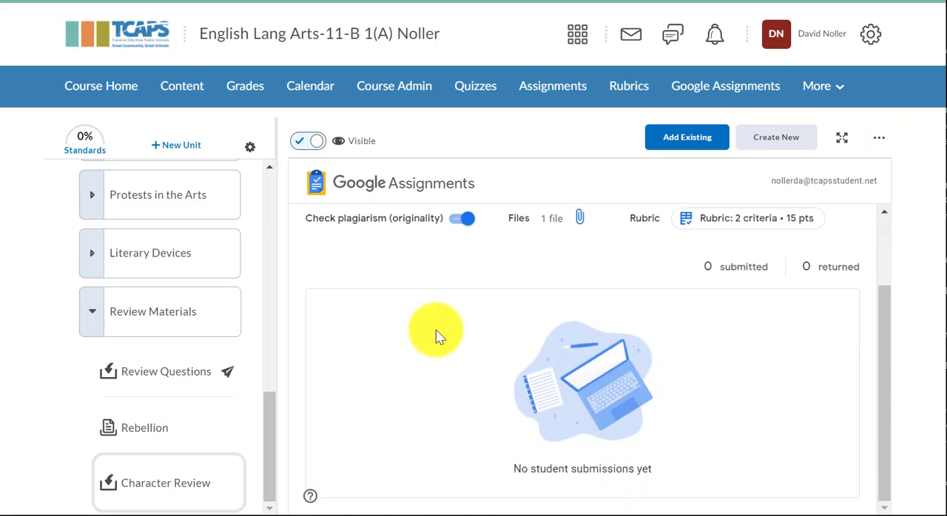
pyautogui.moveTo(507, 429)
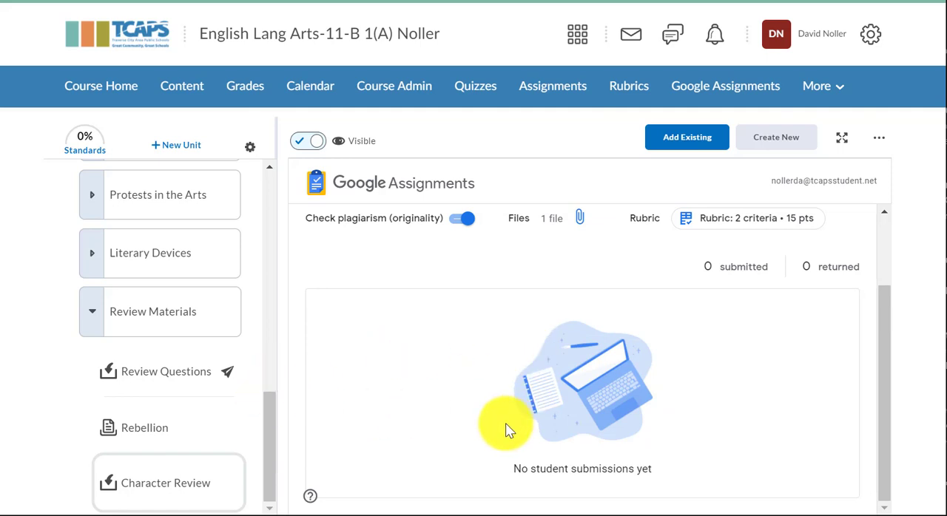
pyautogui.moveTo(781, 299)
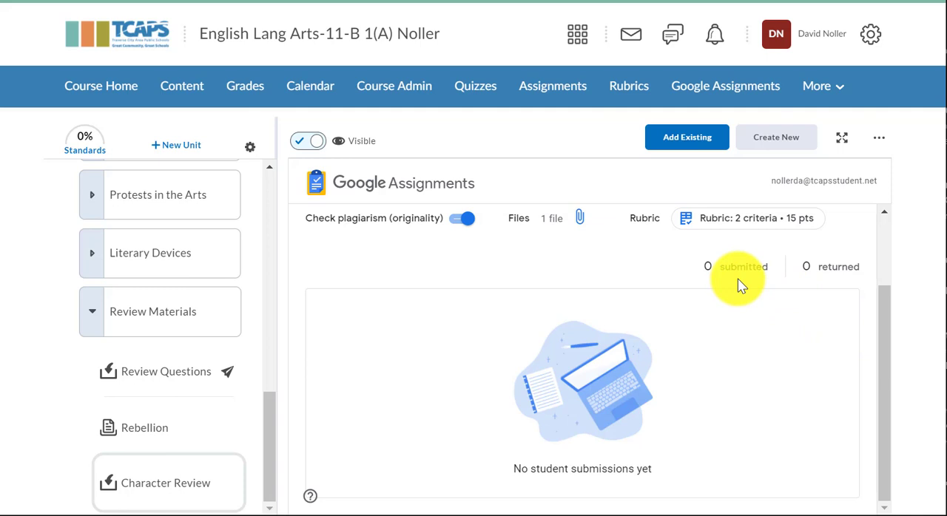
pyautogui.moveTo(844, 278)
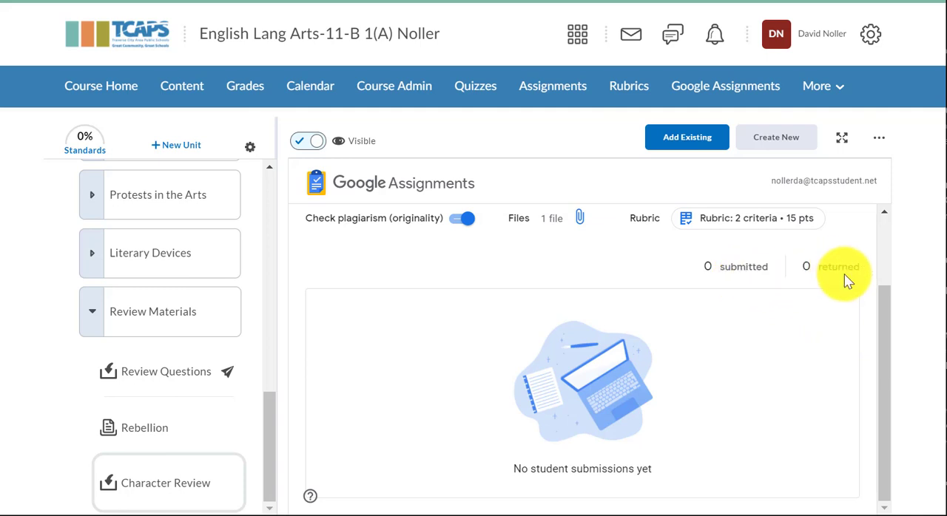
# Scroll the assignment view down to the submitted Dramatic Irony document
pyautogui.scroll(-3)
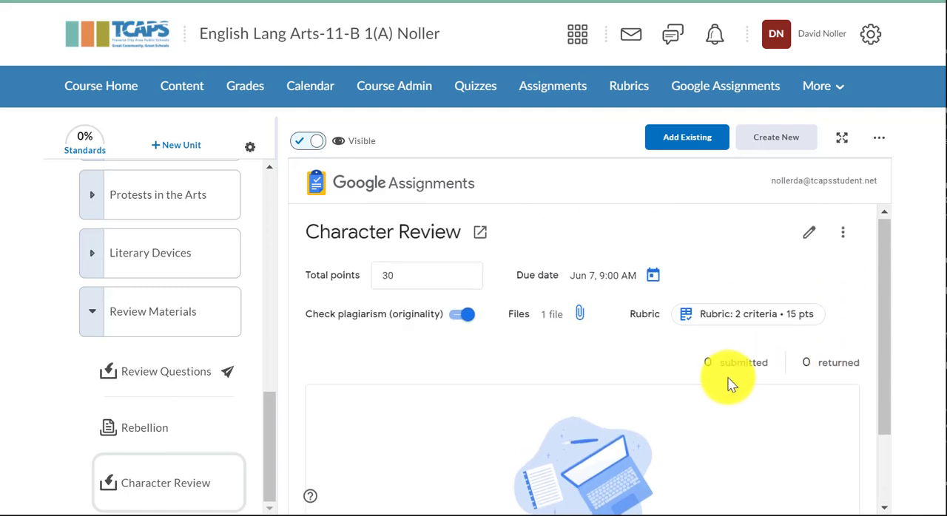
pyautogui.scroll(-3)
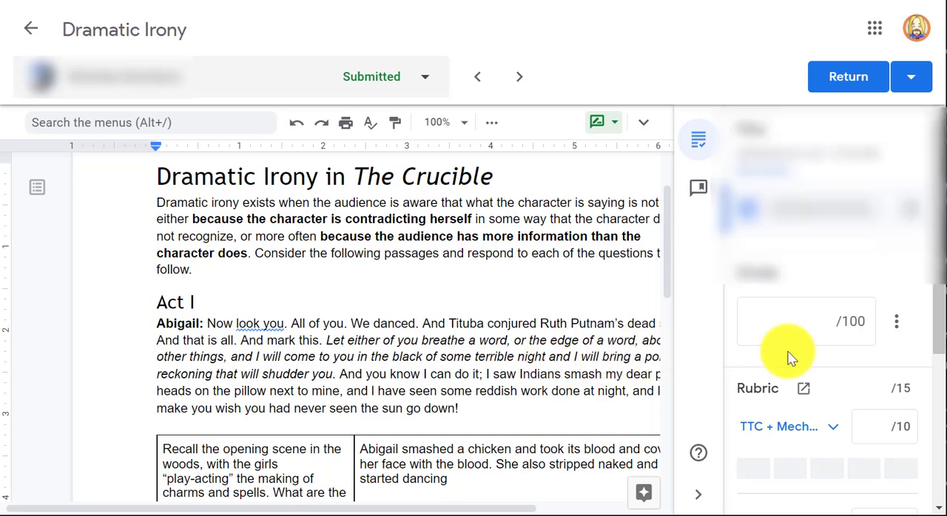
# Raise the Mechanics rubric level, giving 8.6/10 and 4.3/5 for a draft grade of 86/100
pyautogui.scroll(-3)
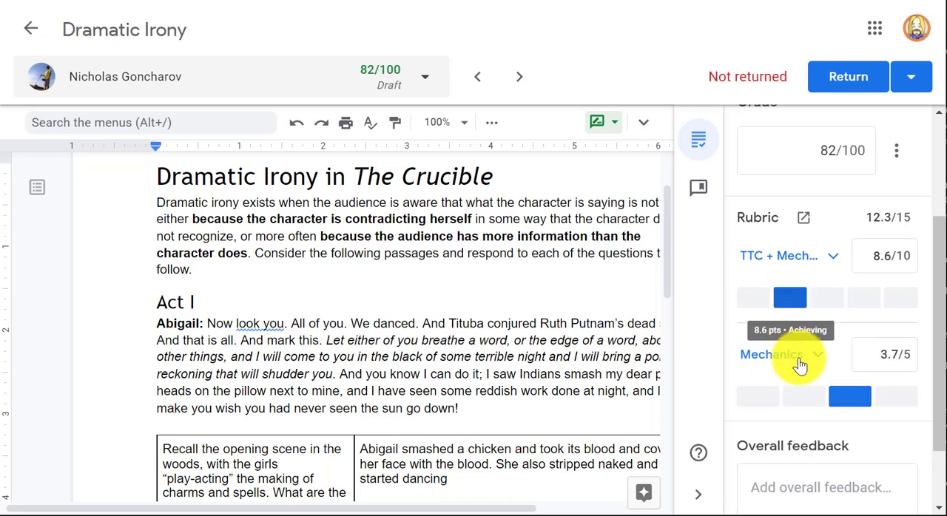
pyautogui.click(804, 397)
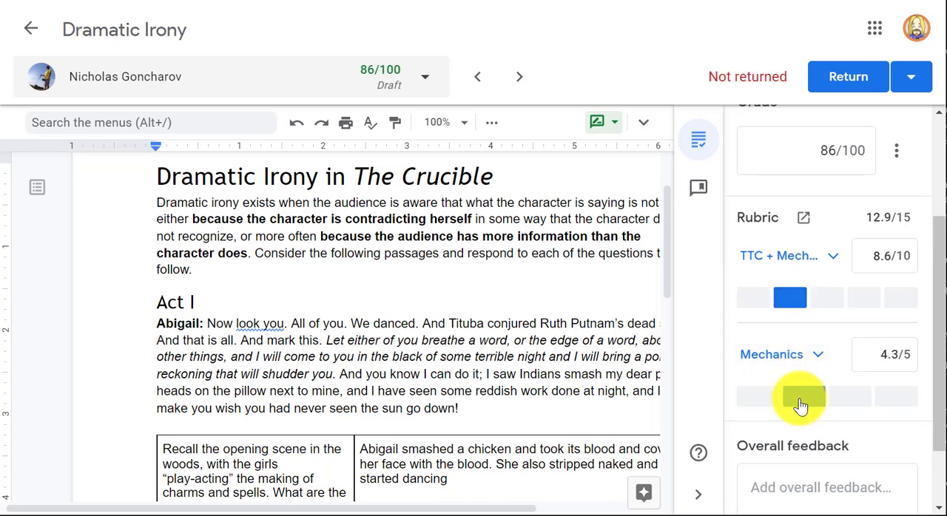